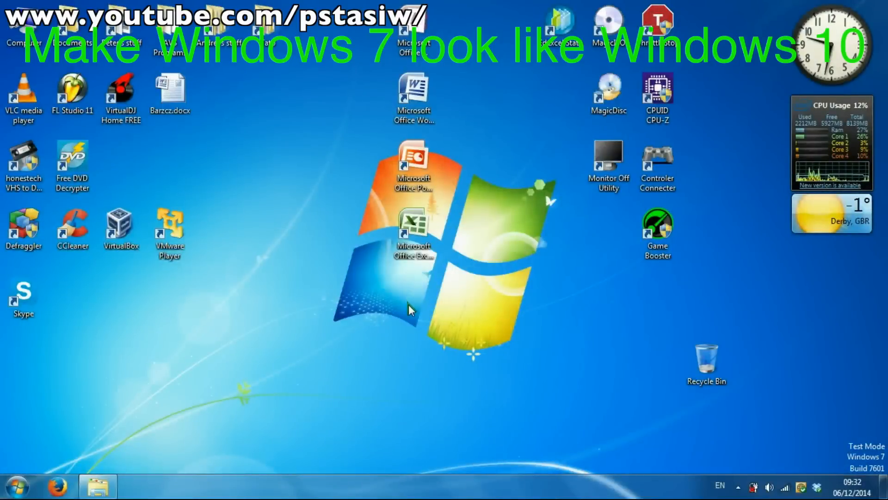
pyautogui.moveTo(451, 316)
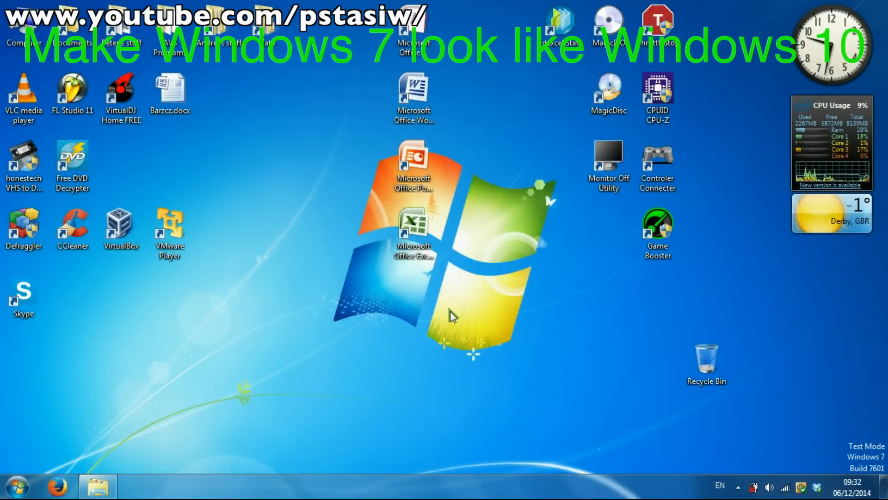
# Step: Open the Windows 7 Start menu from the Start orb
pyautogui.click(18, 485)
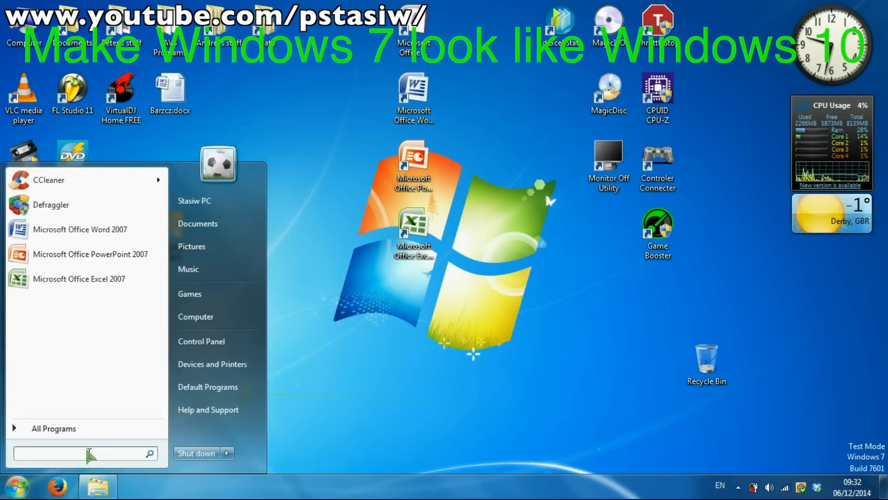
# Step: Search 'create a restore point' and create a restore point named 'Before'
pyautogui.write('create a')
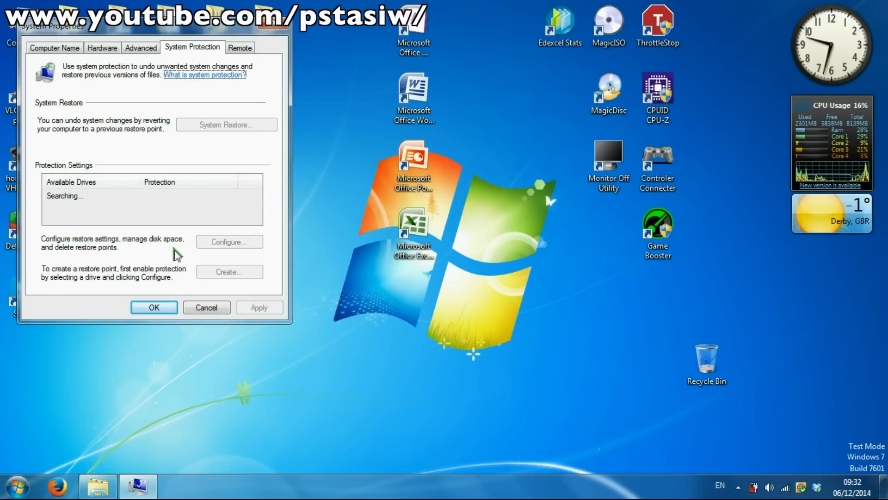
pyautogui.click(229, 272)
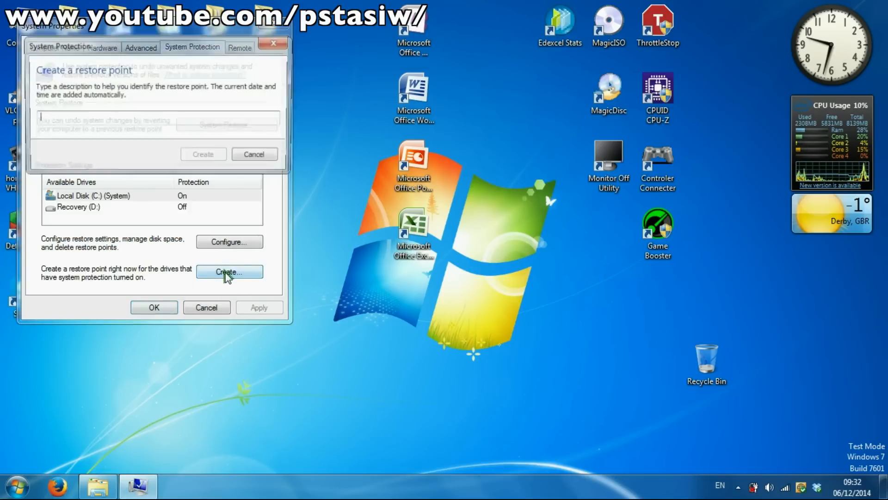
pyautogui.write('Before')
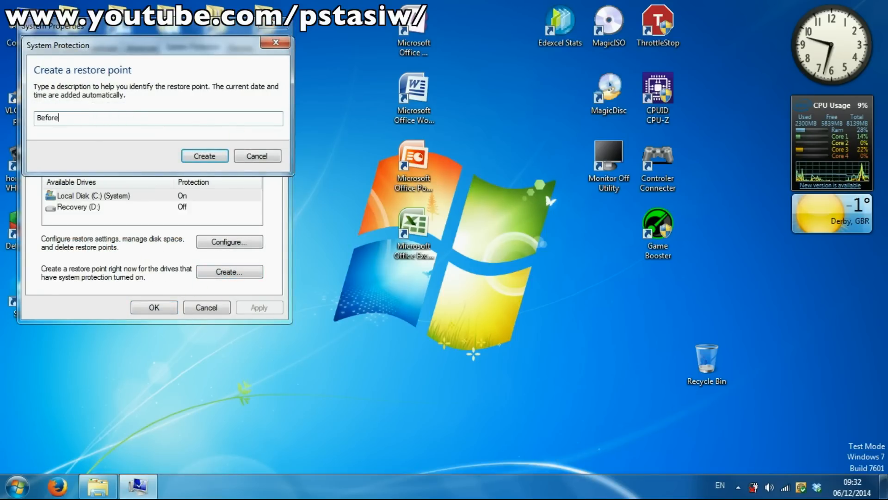
pyautogui.click(204, 156)
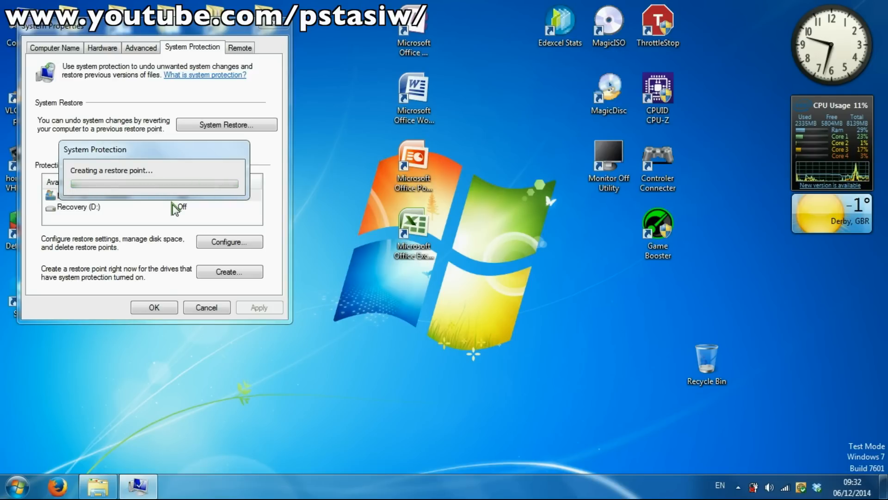
pyautogui.moveTo(138, 485)
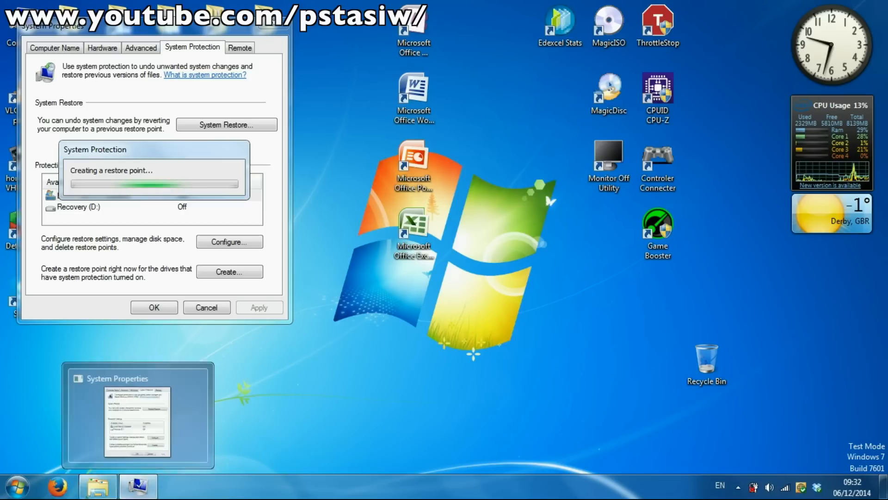
# Step: From Computer's Folder Options View settings, enable showing hidden files, folders and drives
pyautogui.click(17, 485)
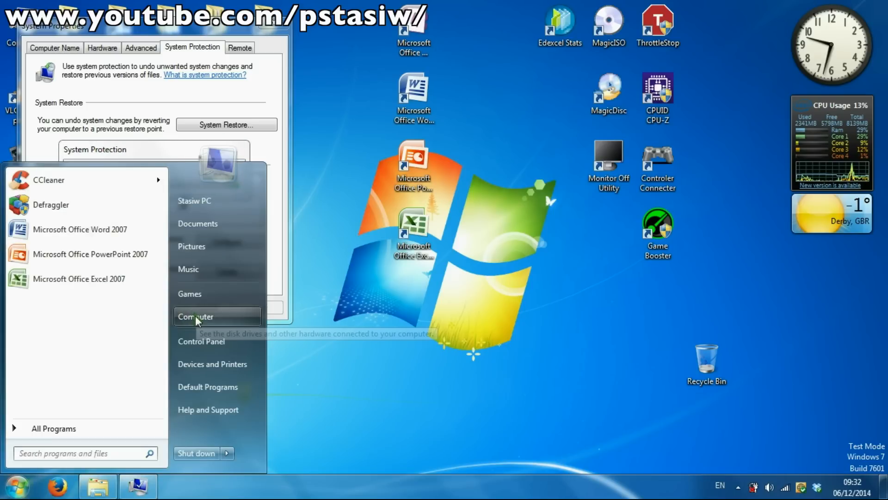
pyautogui.click(195, 316)
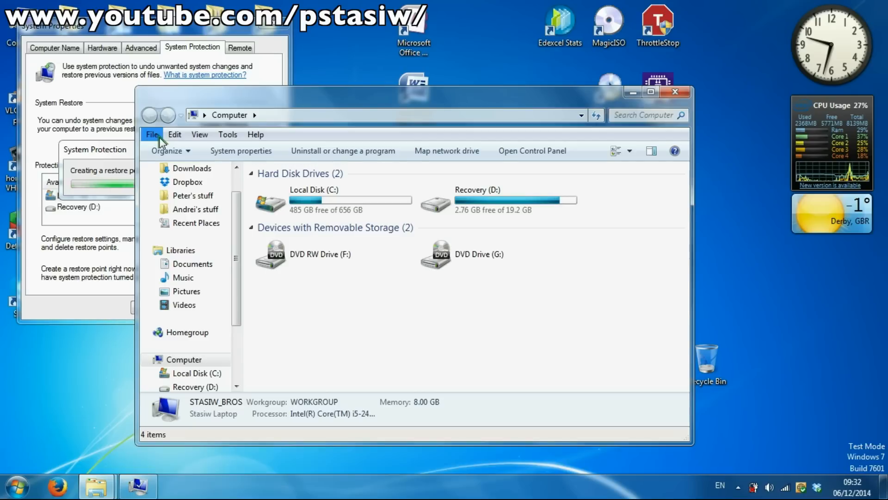
pyautogui.moveTo(227, 134)
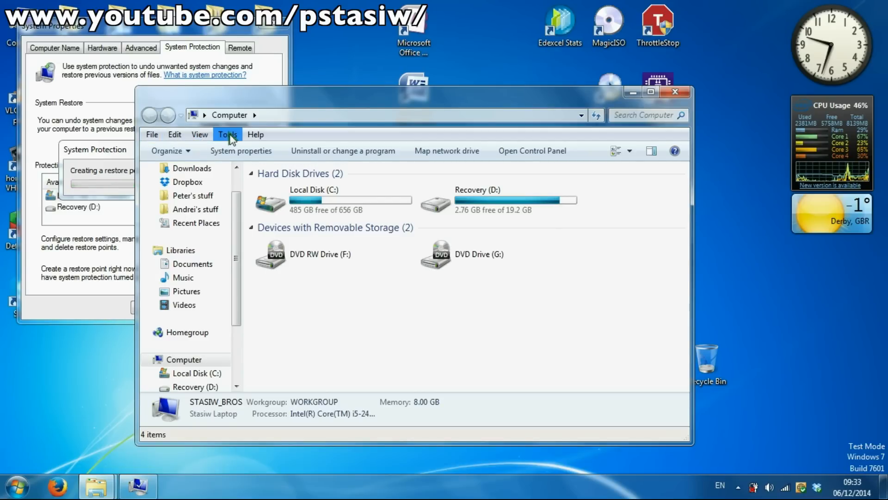
pyautogui.click(227, 134)
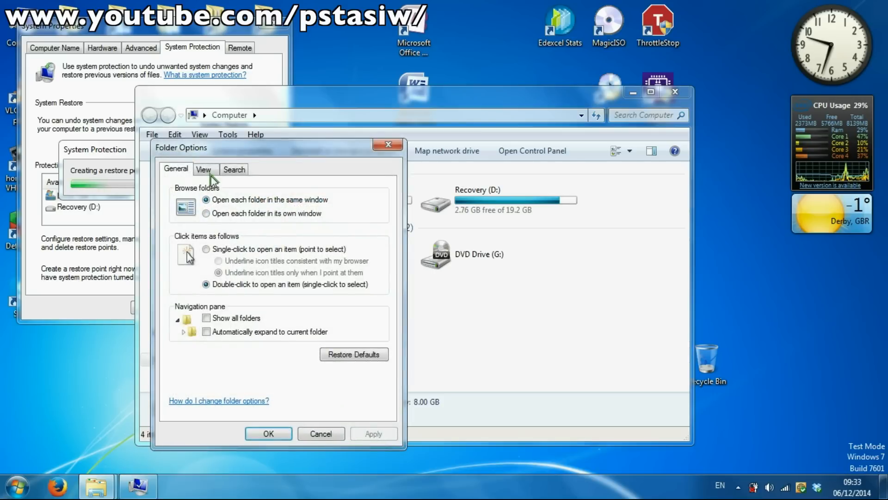
pyautogui.click(204, 168)
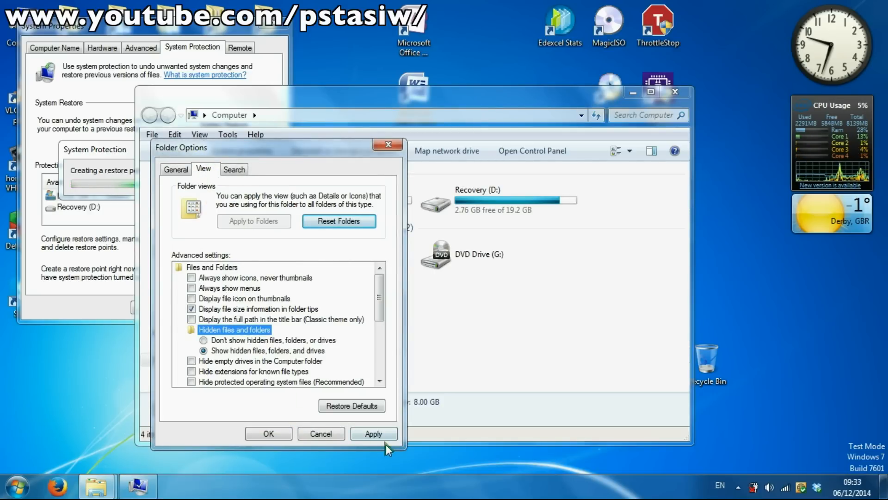
pyautogui.click(16, 486)
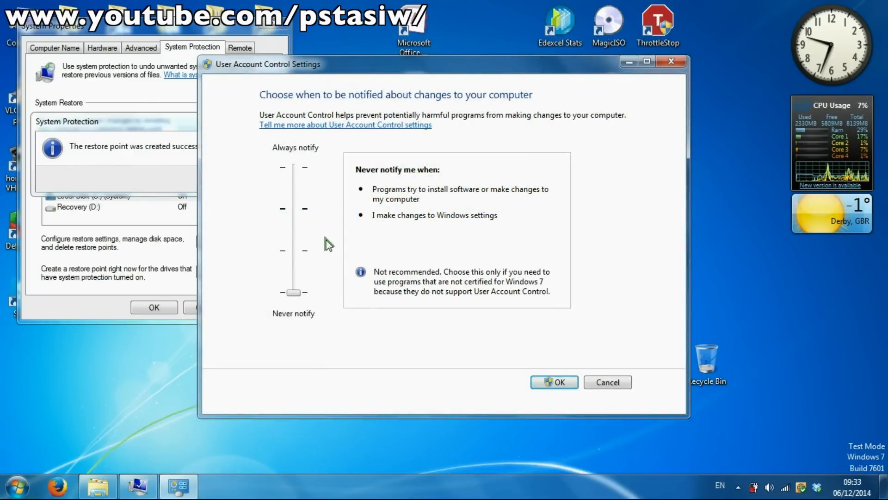
# Step: Confirm UAC at Never notify, dismiss the restore point message, and close System Properties
pyautogui.click(553, 381)
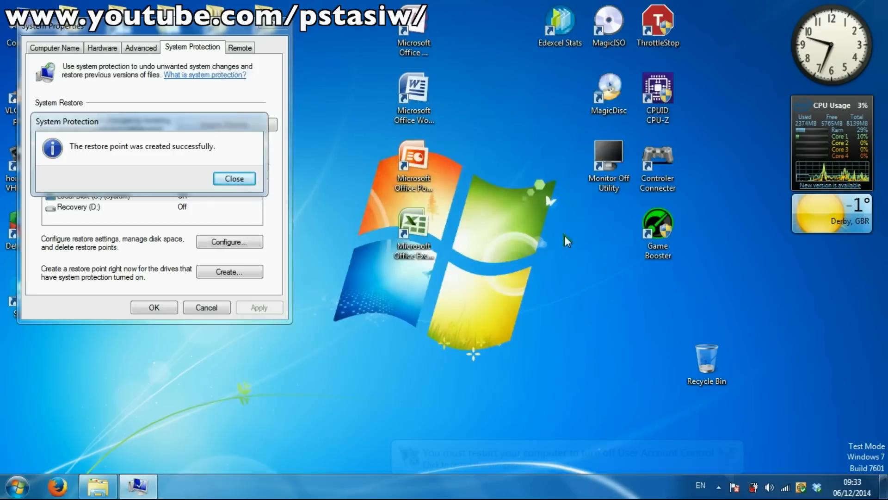
pyautogui.click(234, 178)
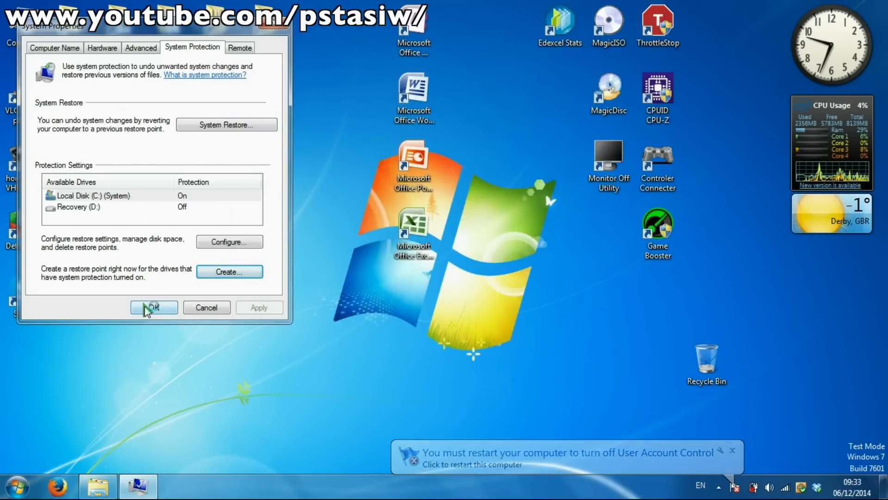
pyautogui.click(153, 307)
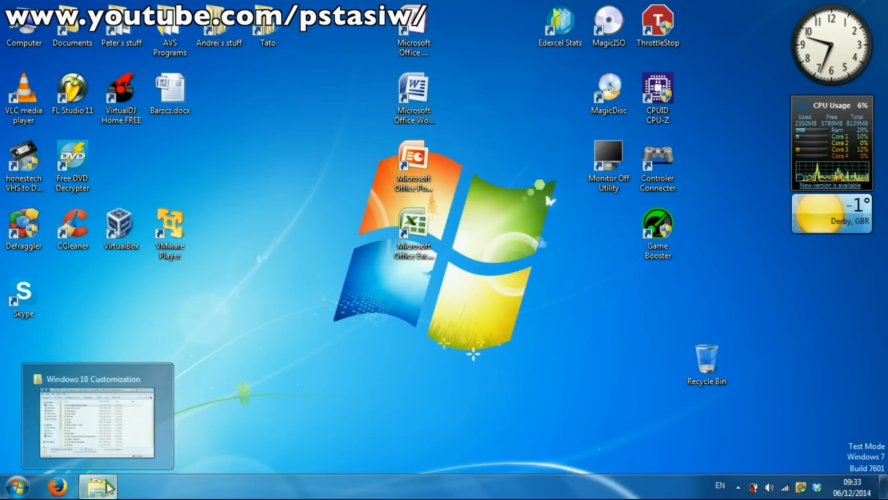
# Step: Open the Add Take Ownership Option folder maximized and run Add Take Ownership Option.reg
pyautogui.click(97, 486)
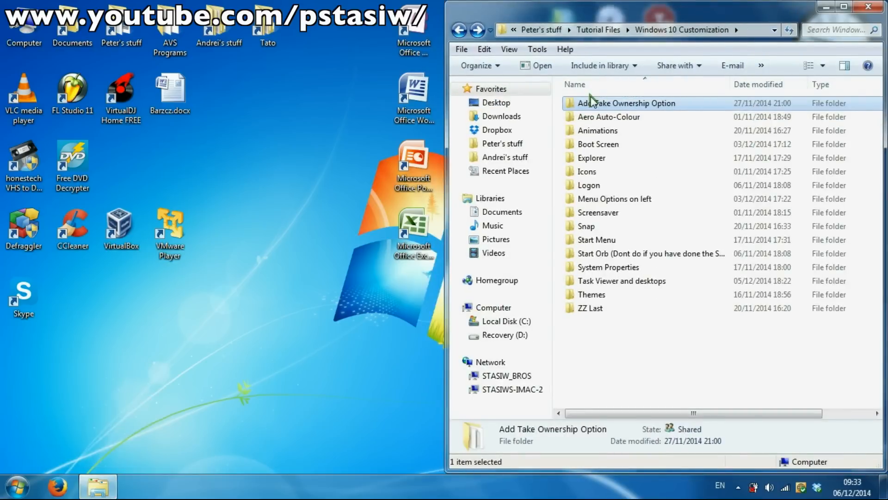
pyautogui.doubleClick(627, 103)
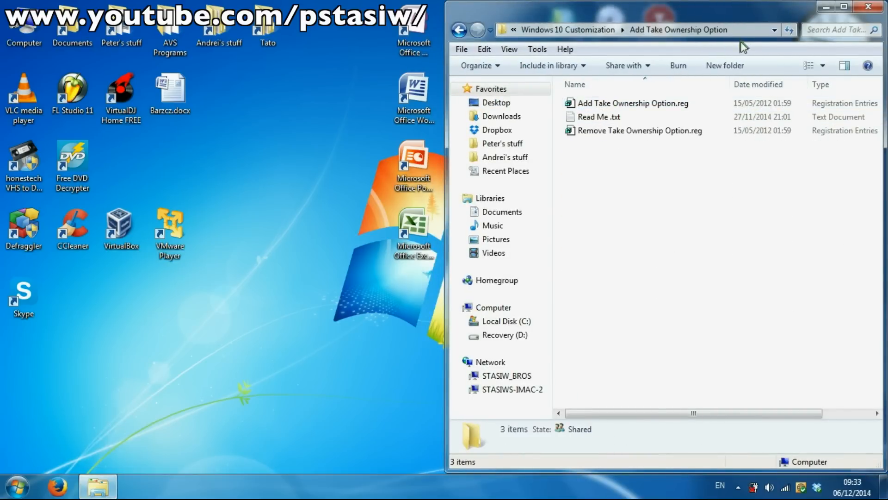
pyautogui.click(843, 6)
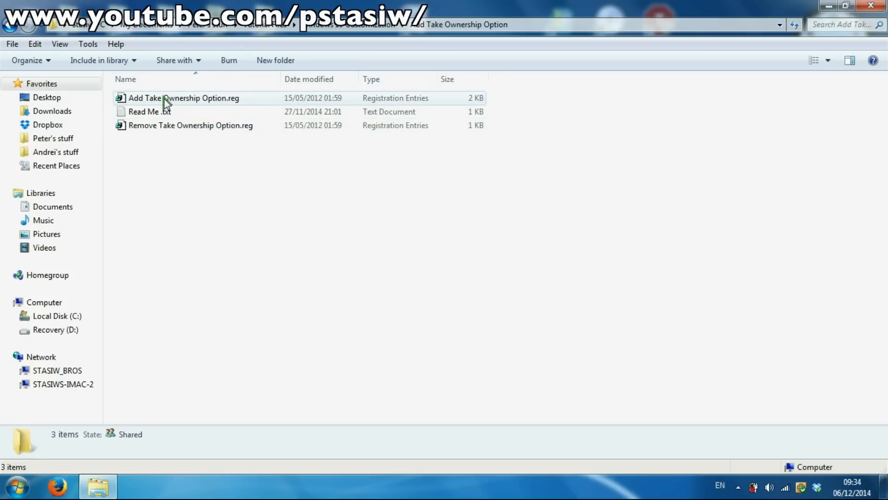
pyautogui.doubleClick(184, 98)
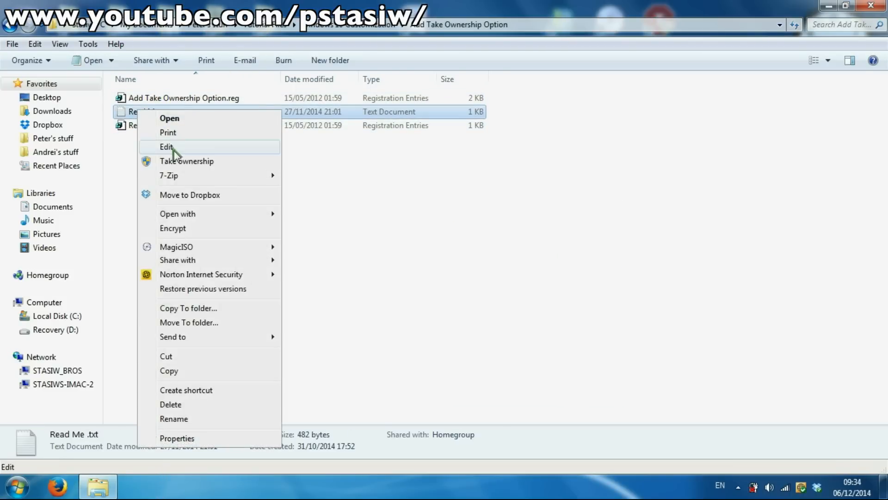
pyautogui.moveTo(187, 161)
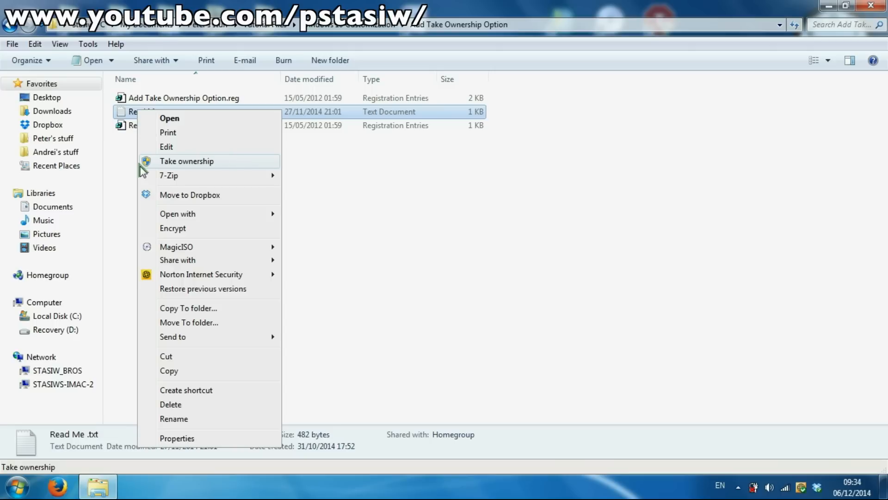
pyautogui.moveTo(322, 171)
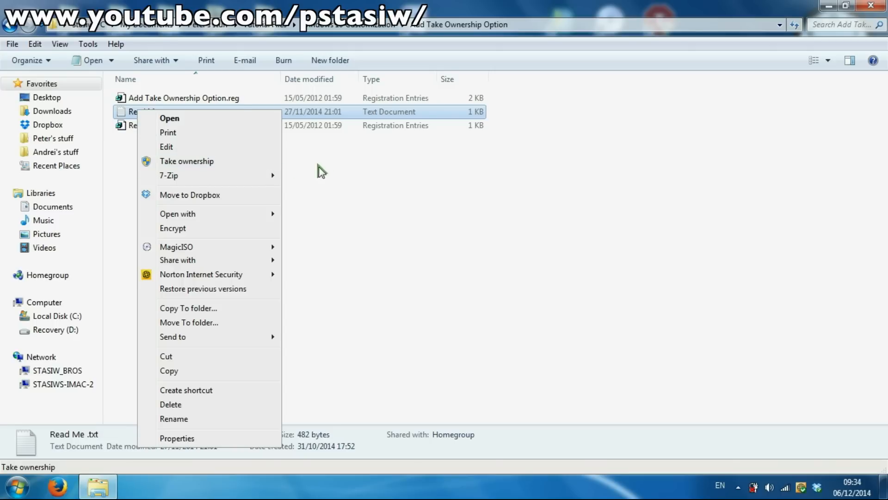
pyautogui.moveTo(189, 165)
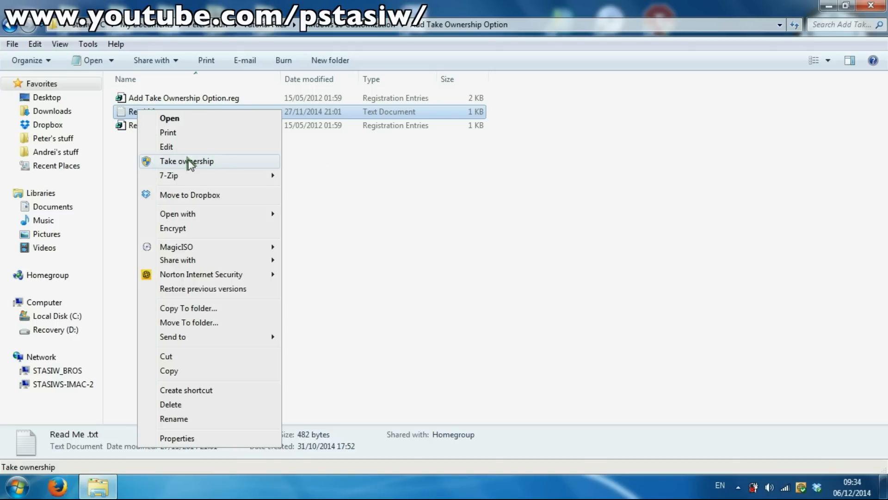
pyautogui.moveTo(354, 181)
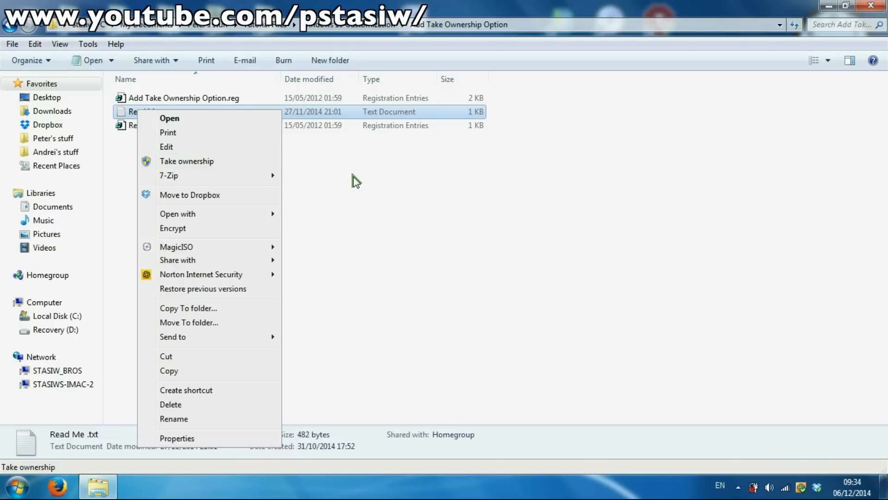